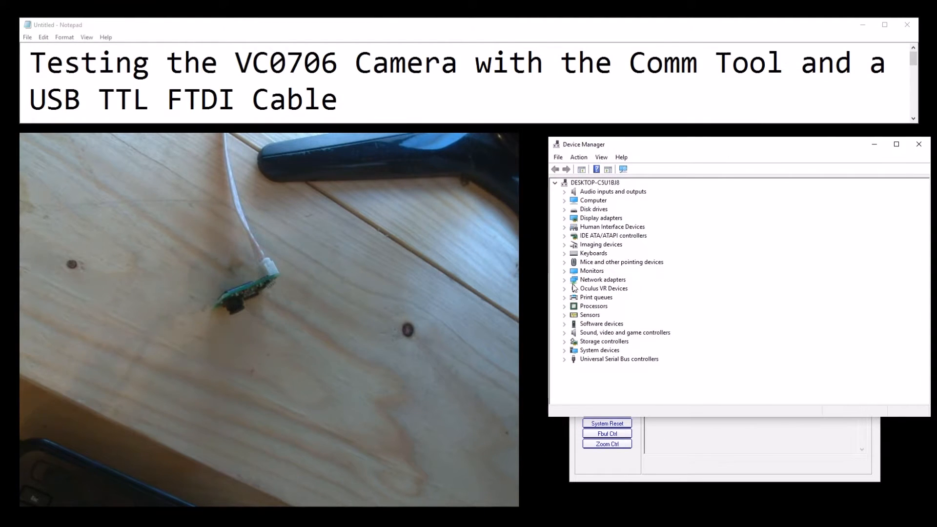
mouse_move(565, 266)
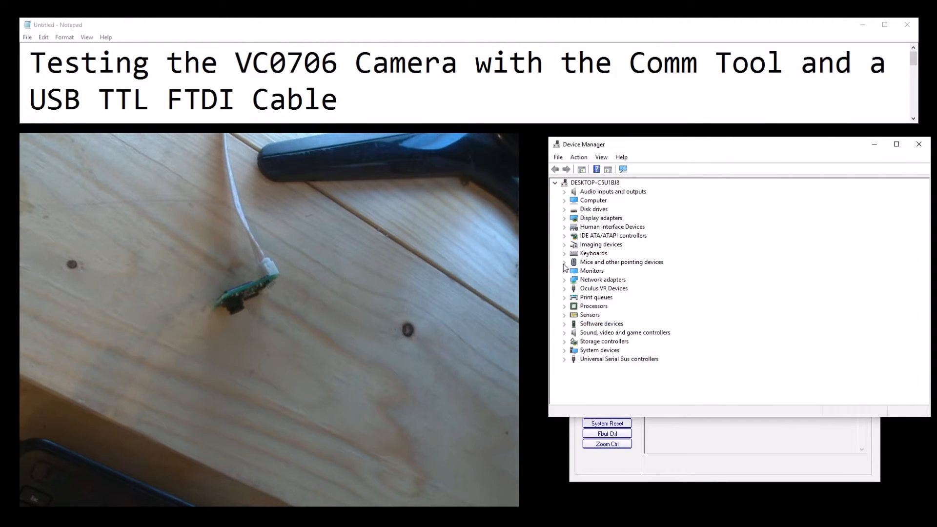
mouse_move(567, 309)
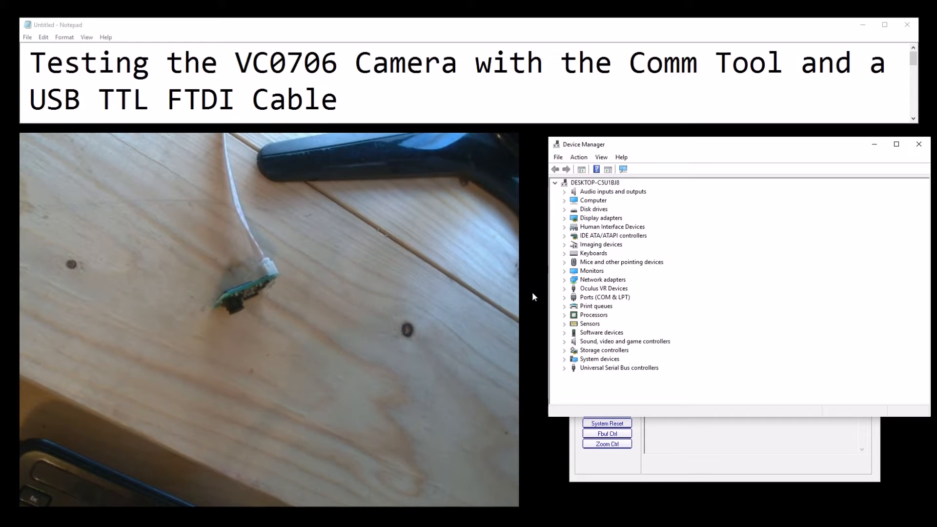
Step: Expand Ports (COM & LPT) in Device Manager to reveal USB Serial Port (COM4)
click(564, 298)
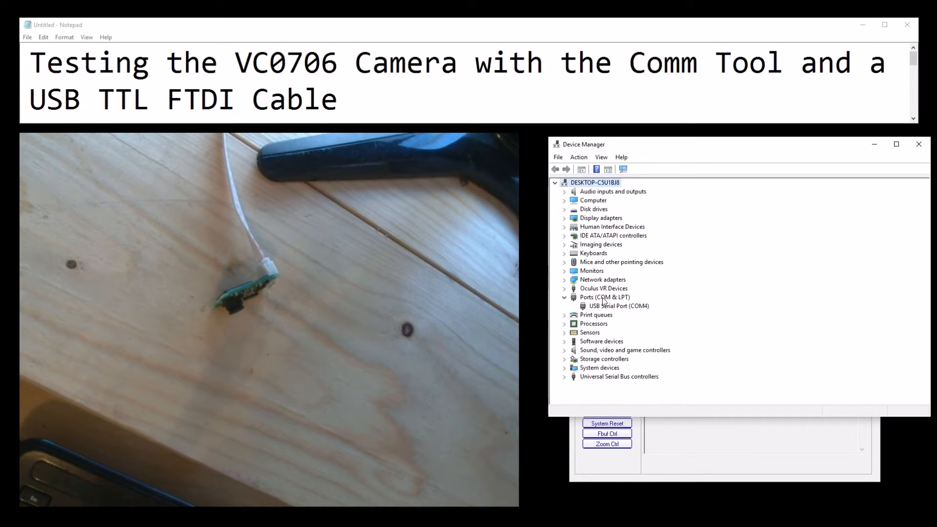
click(619, 306)
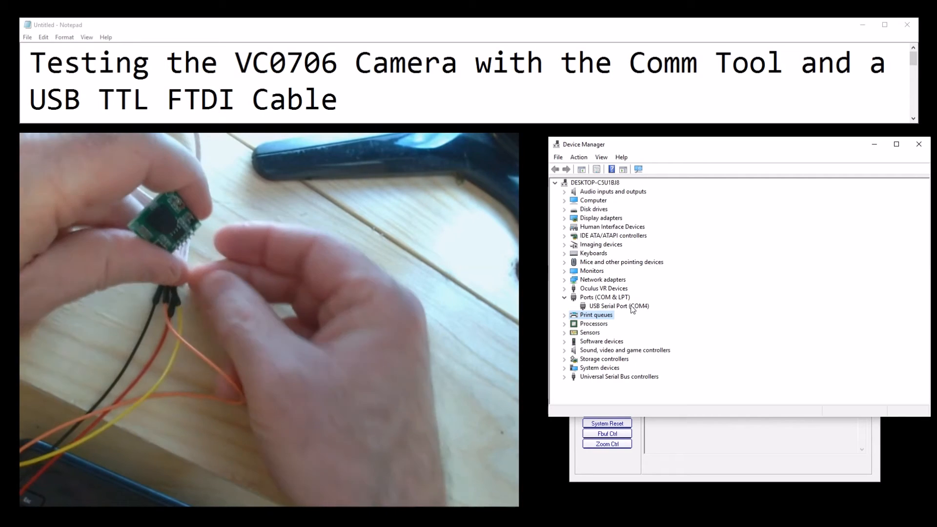
mouse_move(694, 286)
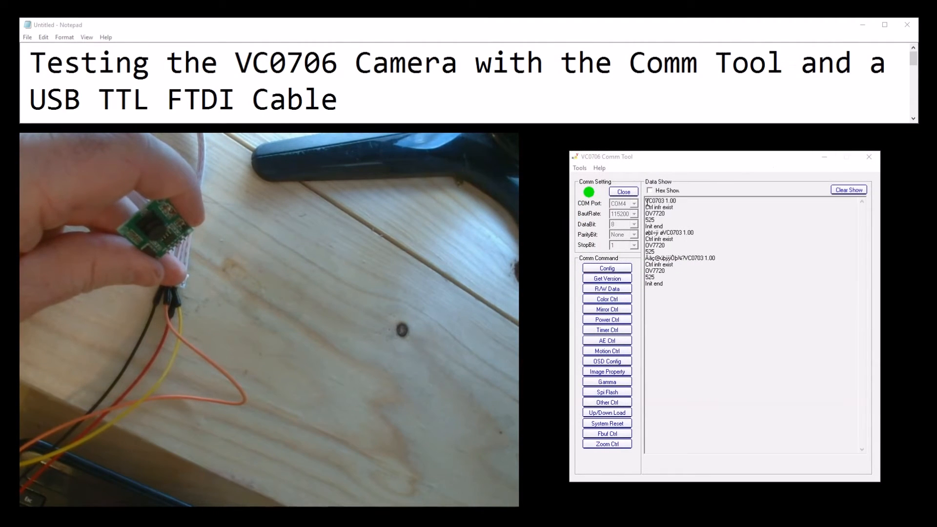
Step: Close the port, reopen COM4 at 38400 baud, and clear the received data display
click(623, 192)
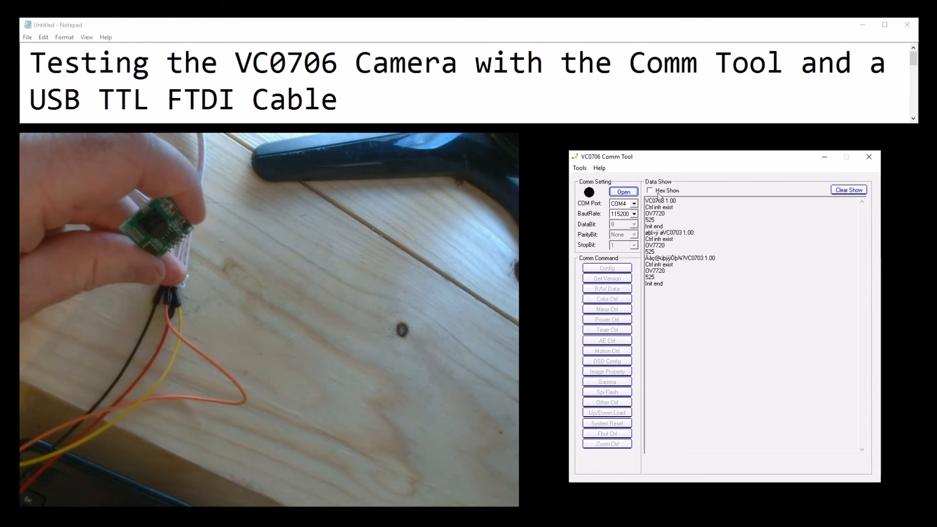
click(623, 191)
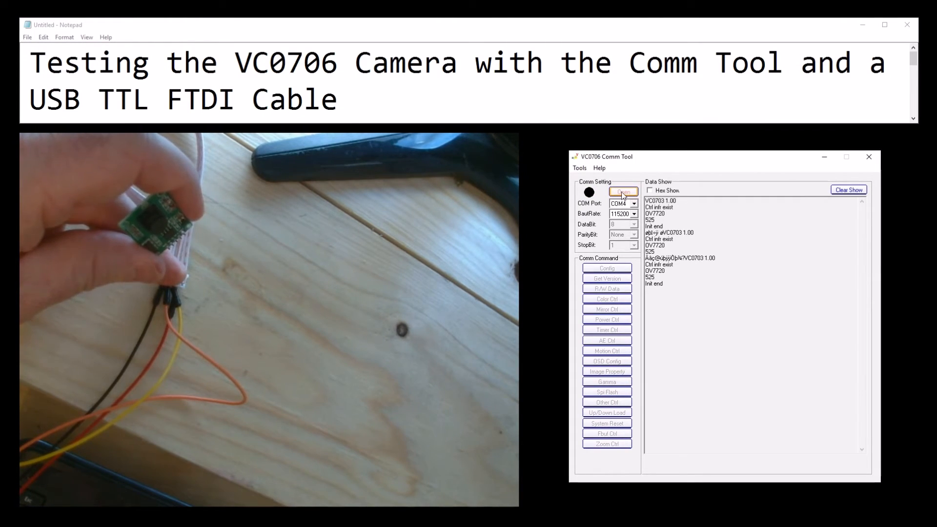
click(634, 213)
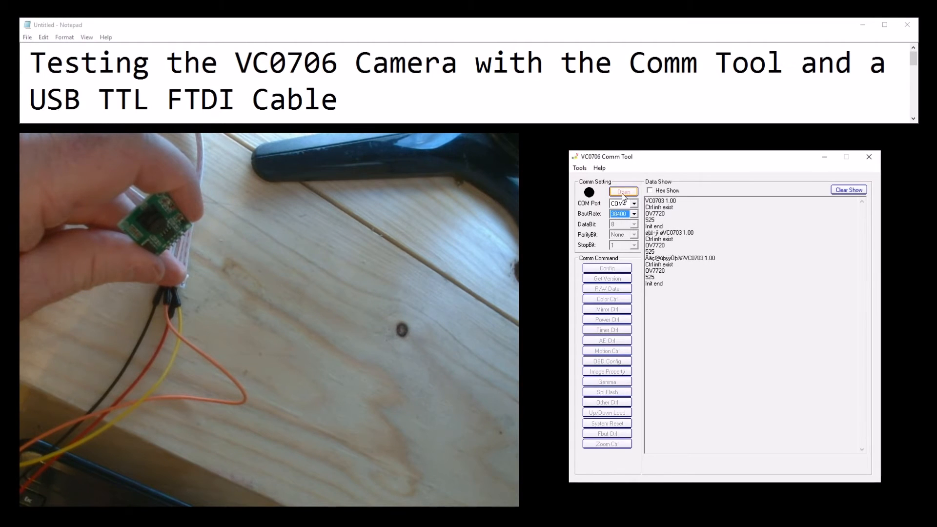
click(622, 192)
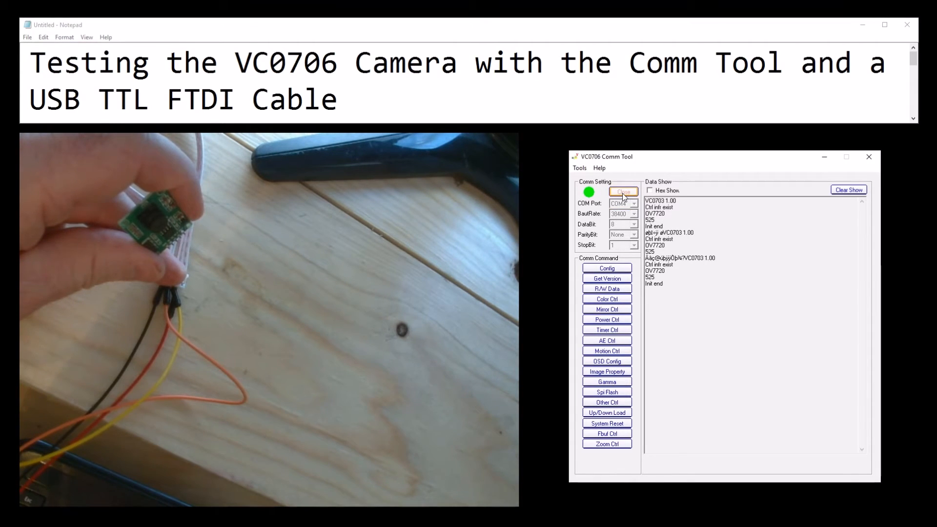
click(848, 189)
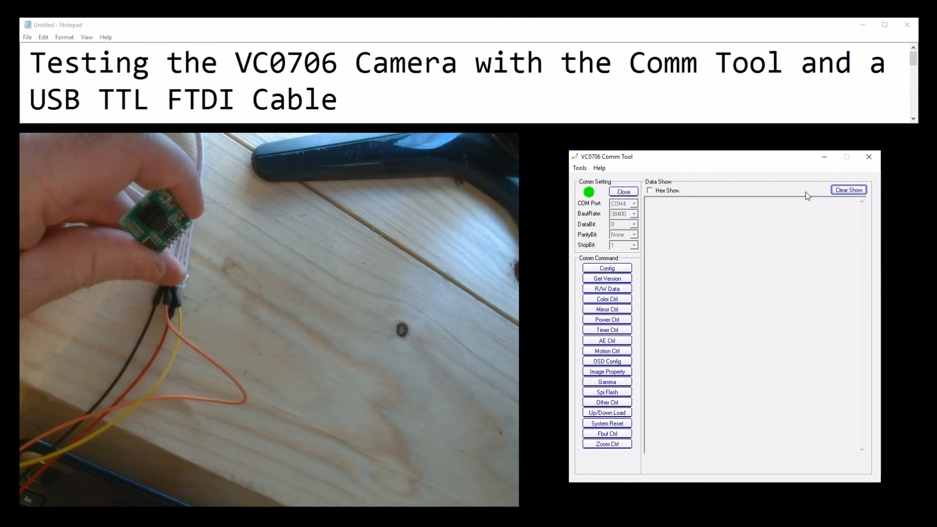
mouse_move(690, 226)
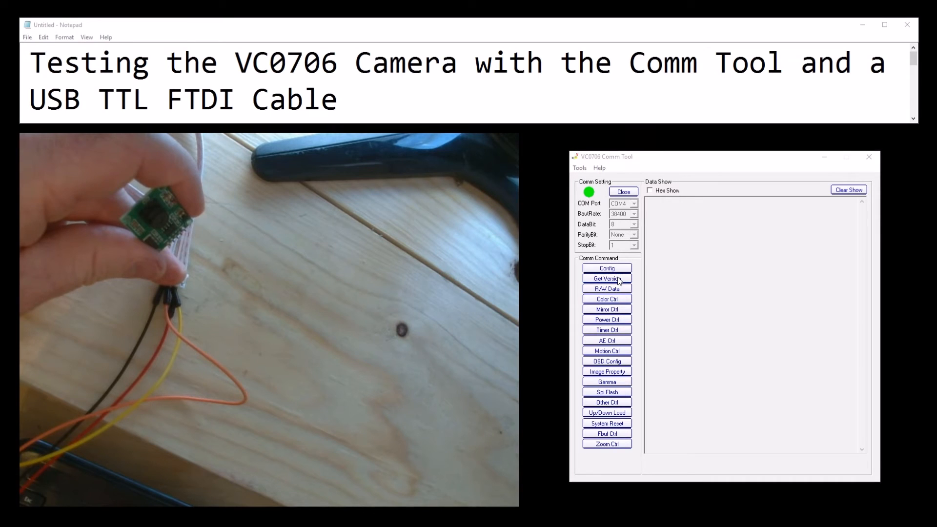
Step: Try Get Version and Power Ctrl at 38400, dismiss both Cmd time-out errors, and close
click(606, 278)
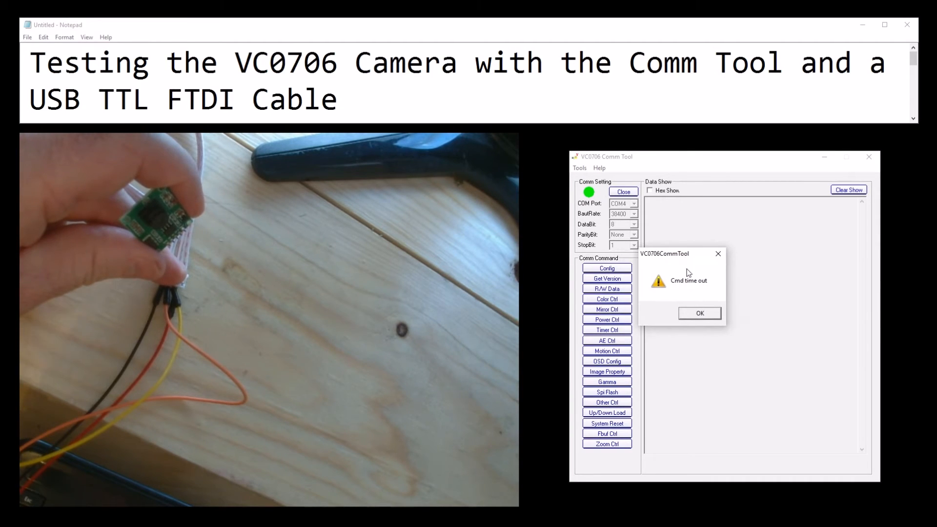
click(698, 313)
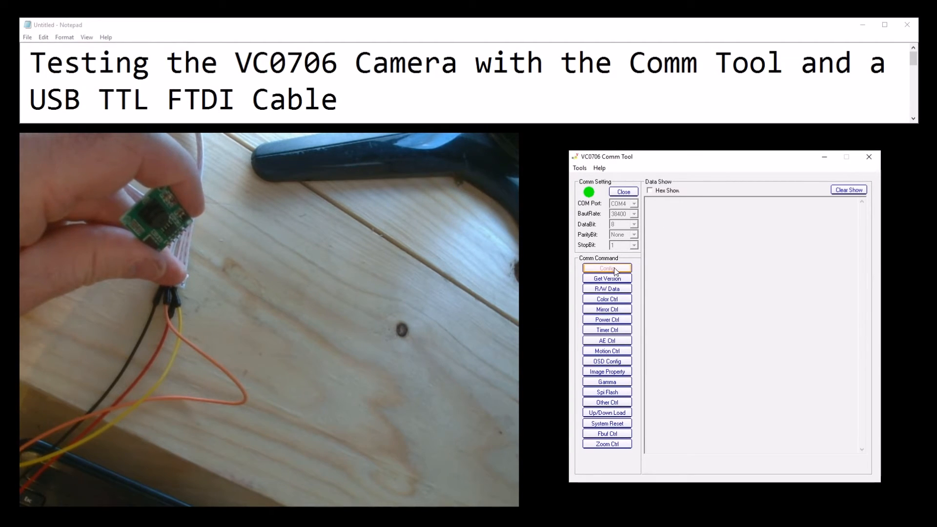
click(606, 319)
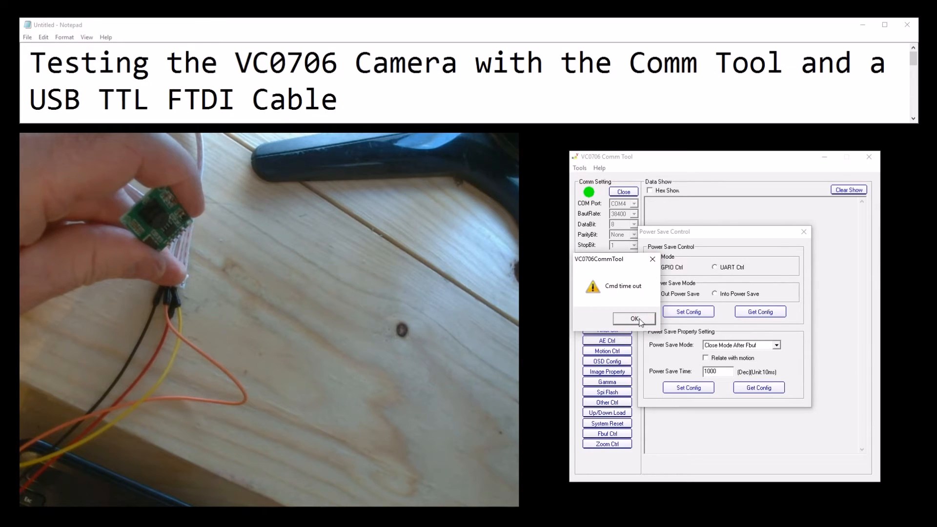
click(634, 318)
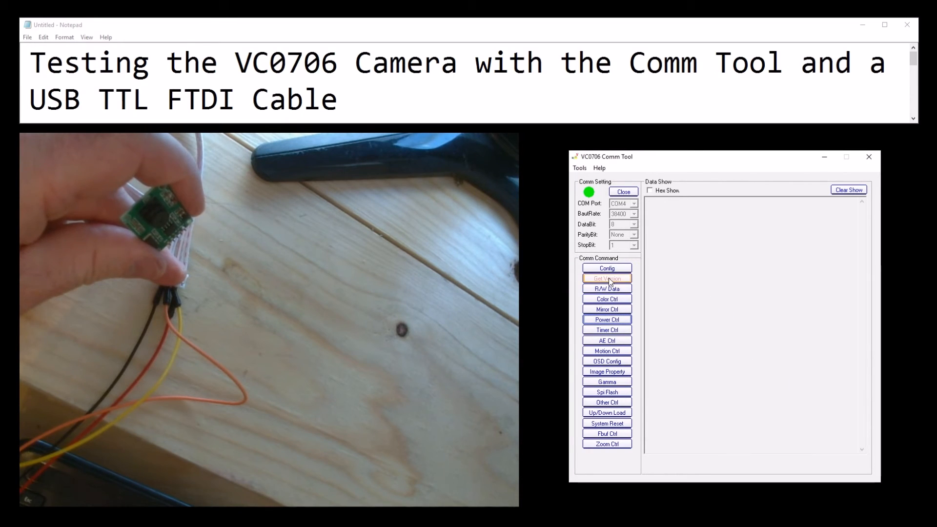
mouse_move(624, 192)
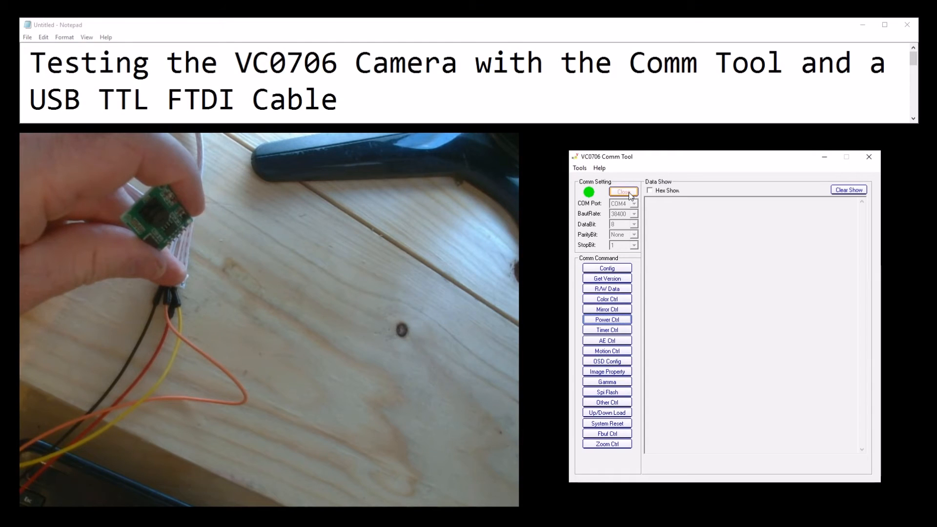
click(622, 192)
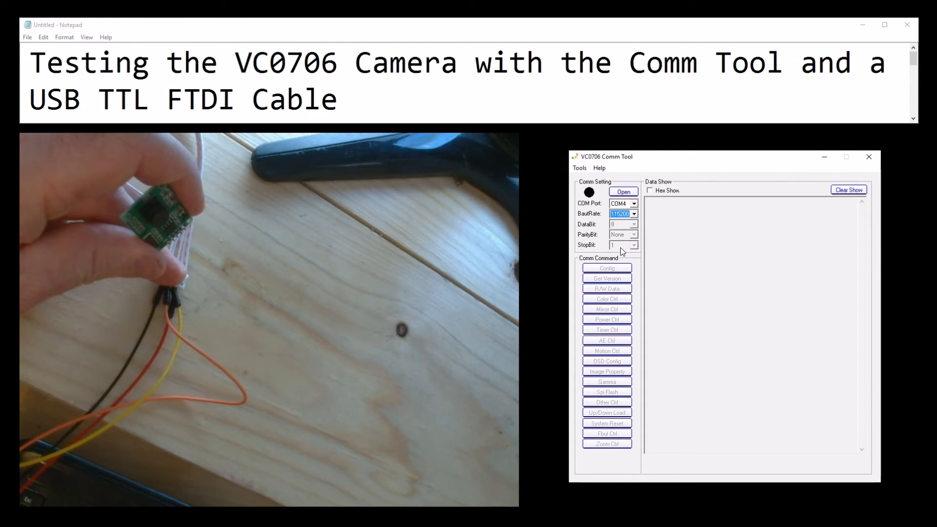
Step: Open the port at 115200 baud and get version VC0703 1.00 from the camera
click(622, 192)
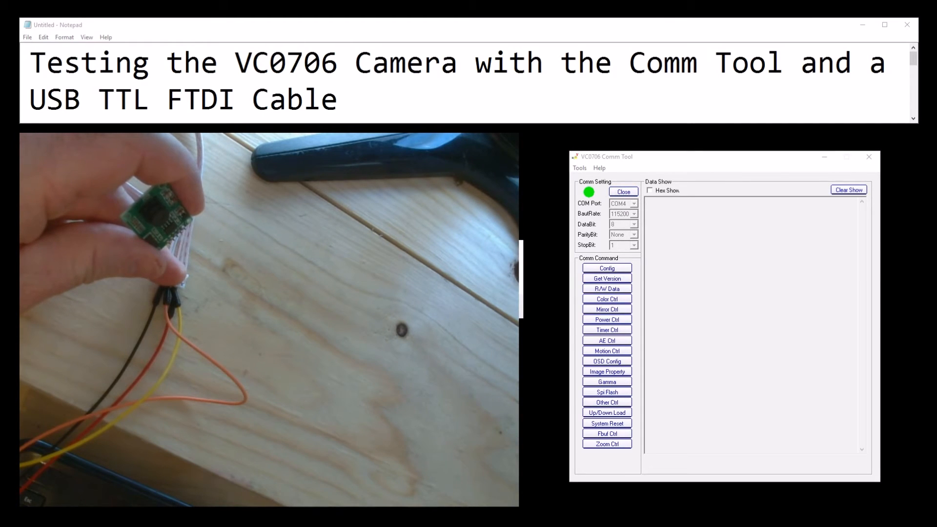
click(606, 279)
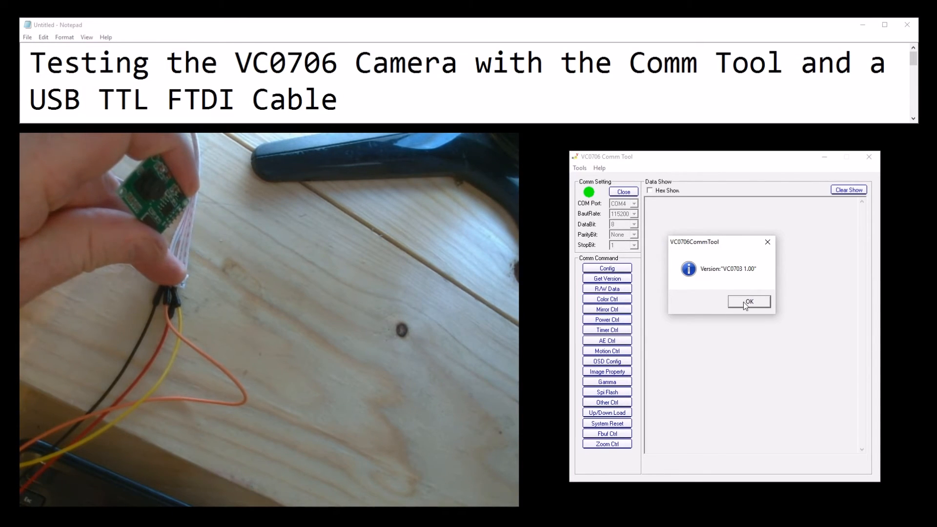
click(748, 301)
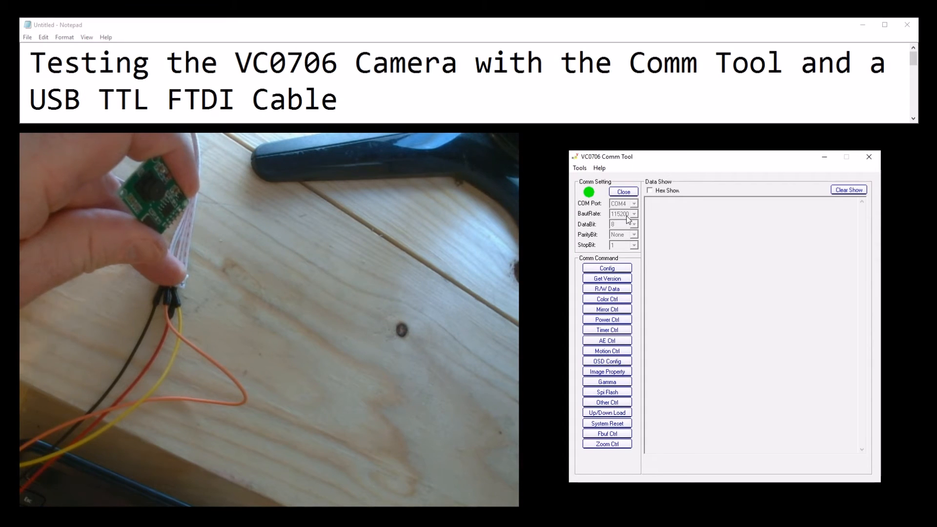
mouse_move(606, 309)
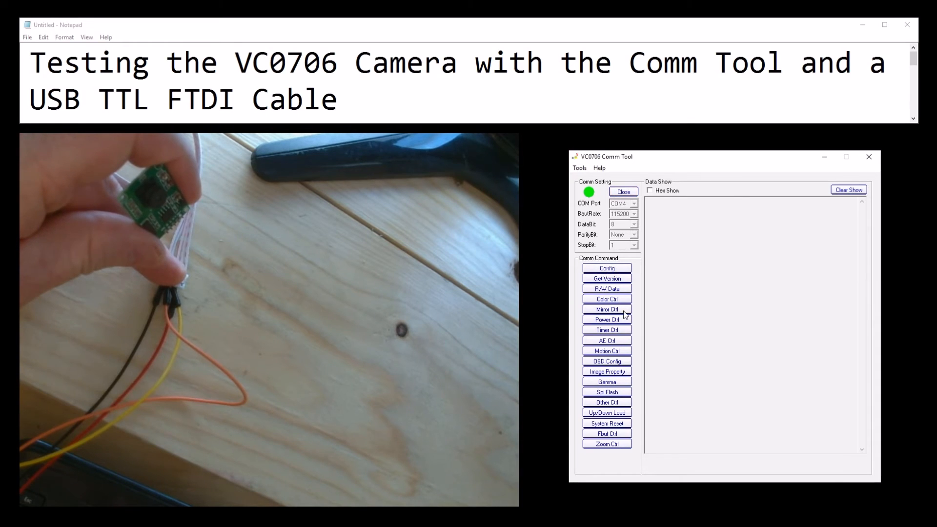
mouse_move(607, 444)
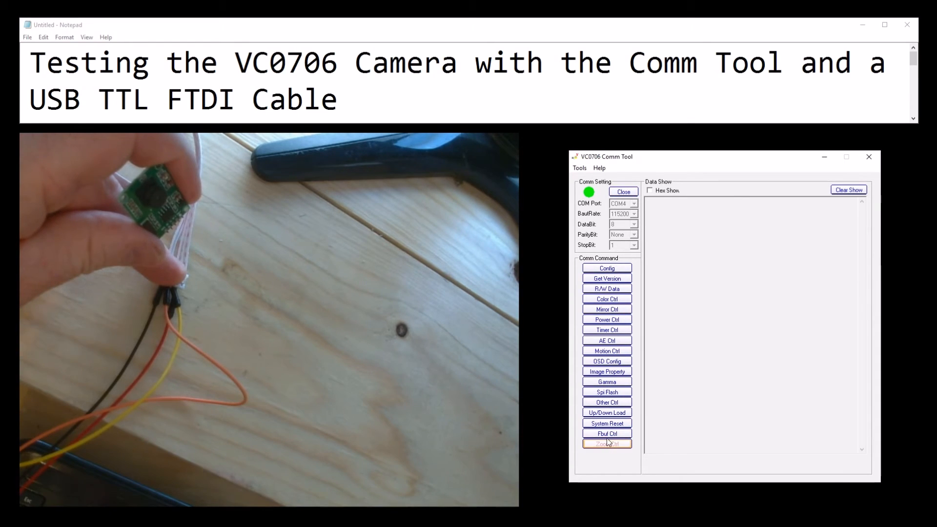
Step: Open Fbuf Ctrl, freeze the frame with Stop CFbuf, and bring up the tmp.jpg save dialog
click(606, 433)
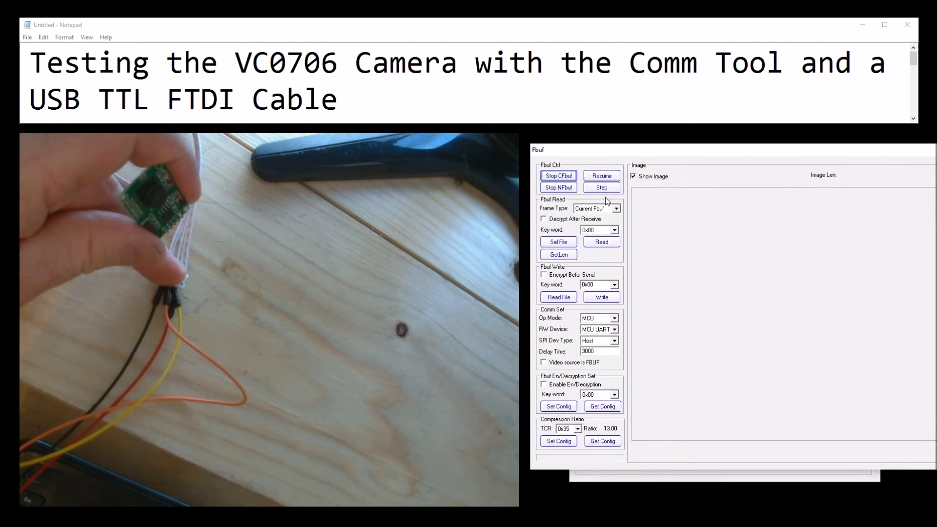
click(559, 175)
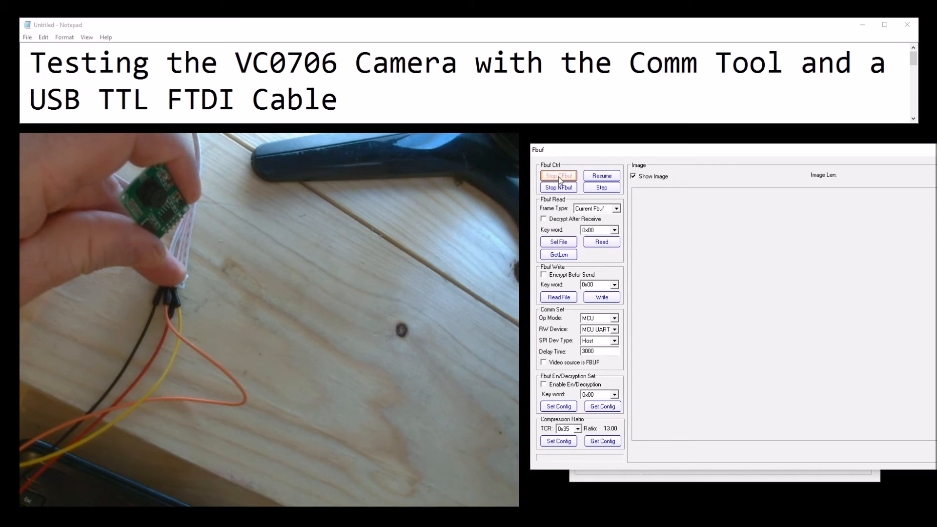
click(558, 241)
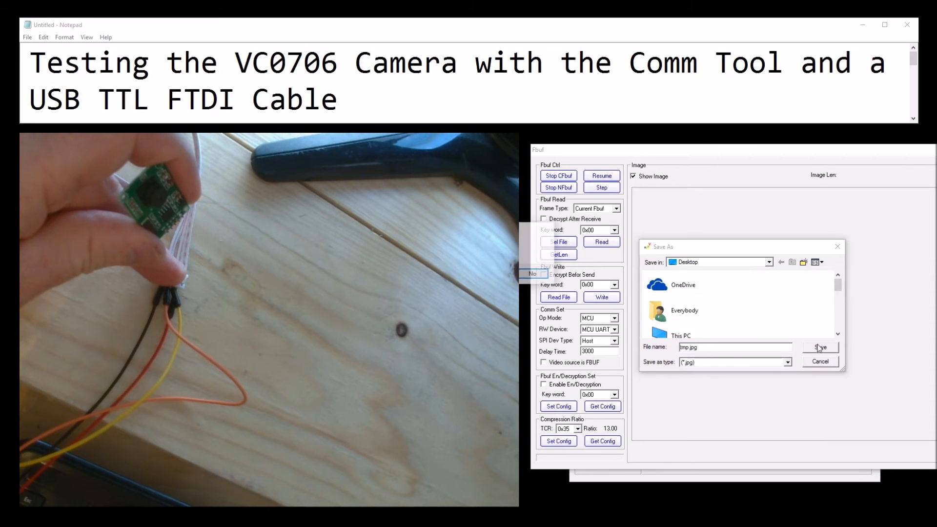
Step: Save over tmp.jpg and read the frozen 320×240, 12.11K frame into the Image panel
click(820, 347)
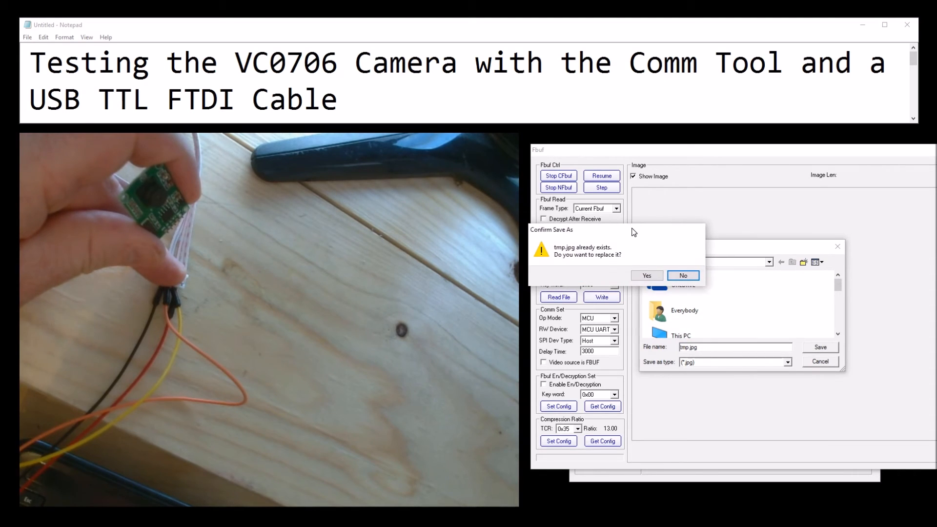
click(646, 276)
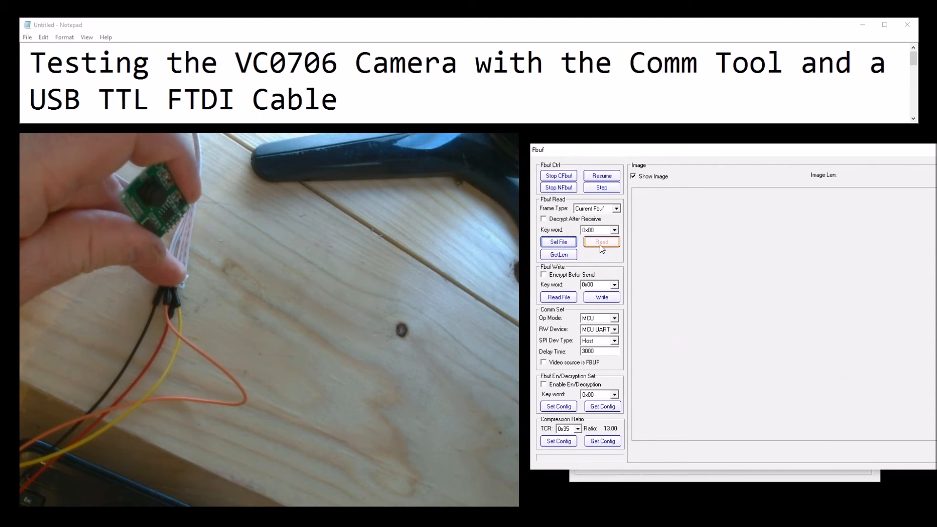
click(601, 242)
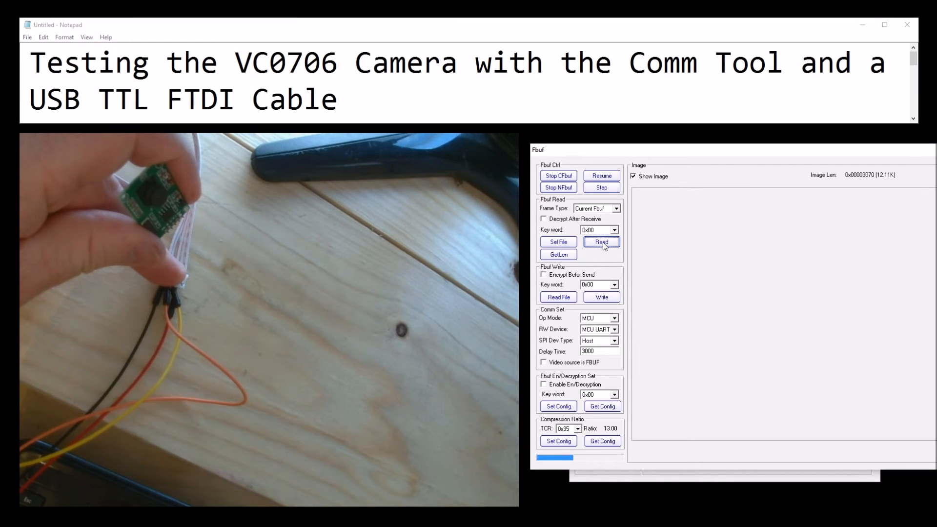
click(602, 242)
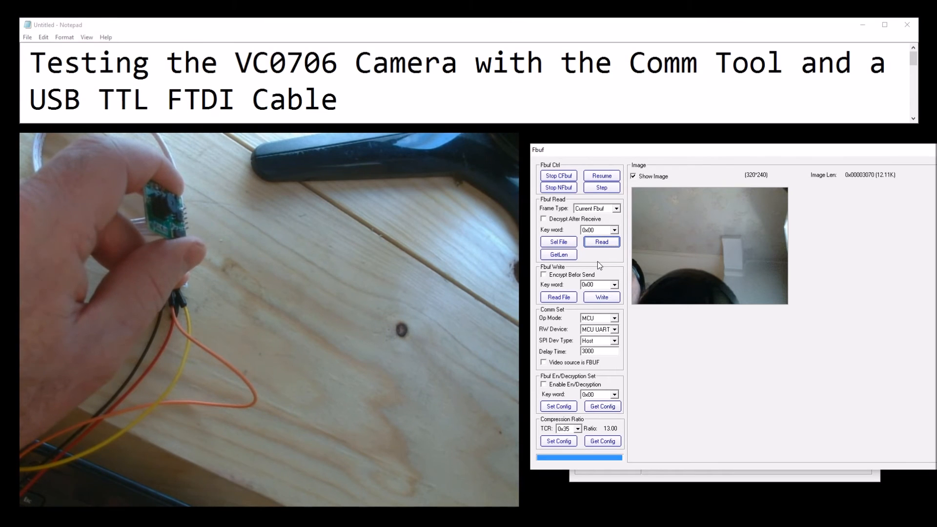
Step: Step and read several new frames into the preview, ending with a 320×240, 11.93K image
click(558, 175)
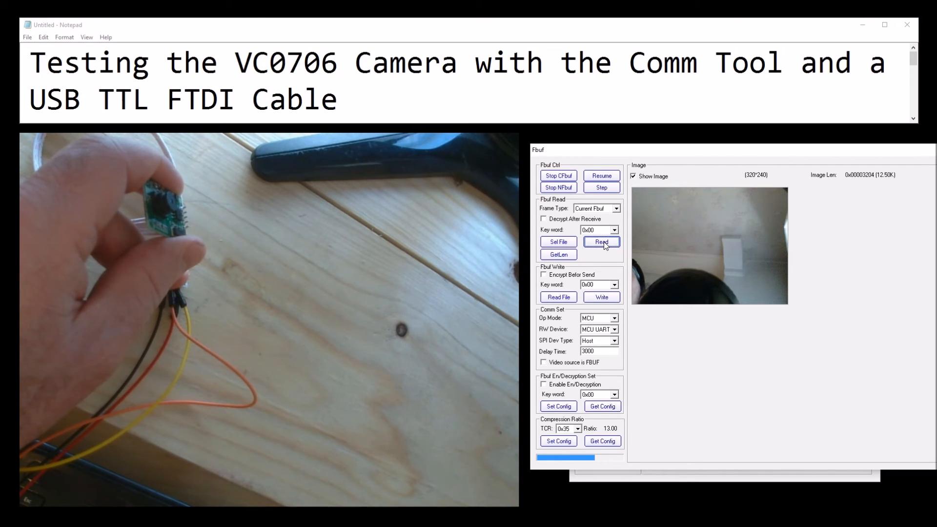
click(601, 242)
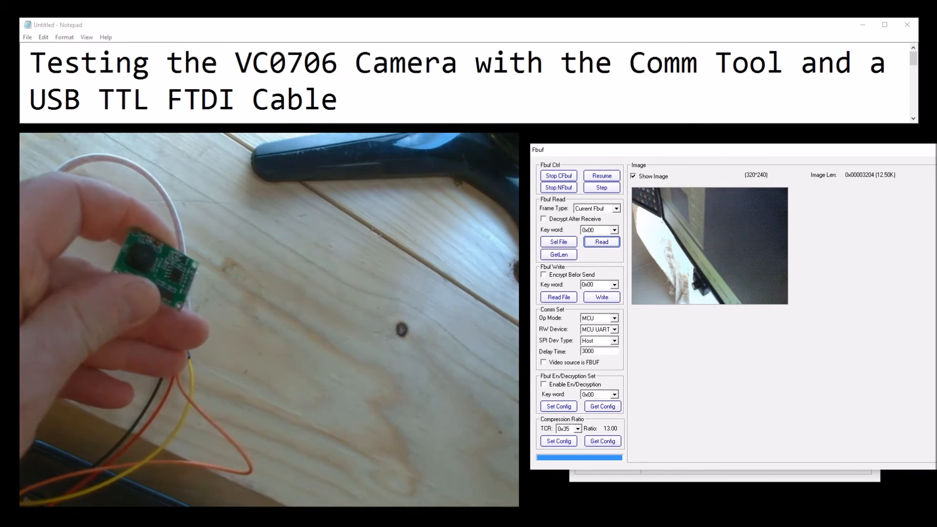
mouse_move(601, 187)
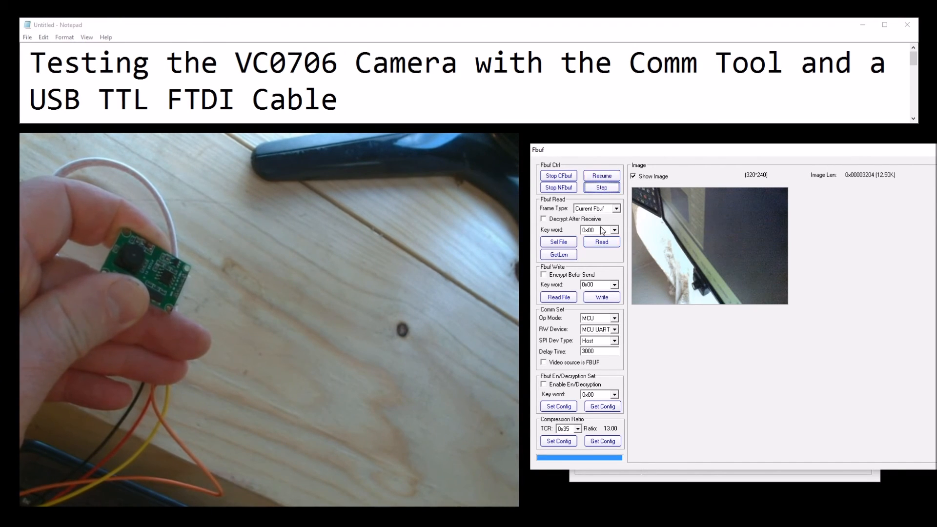
click(601, 242)
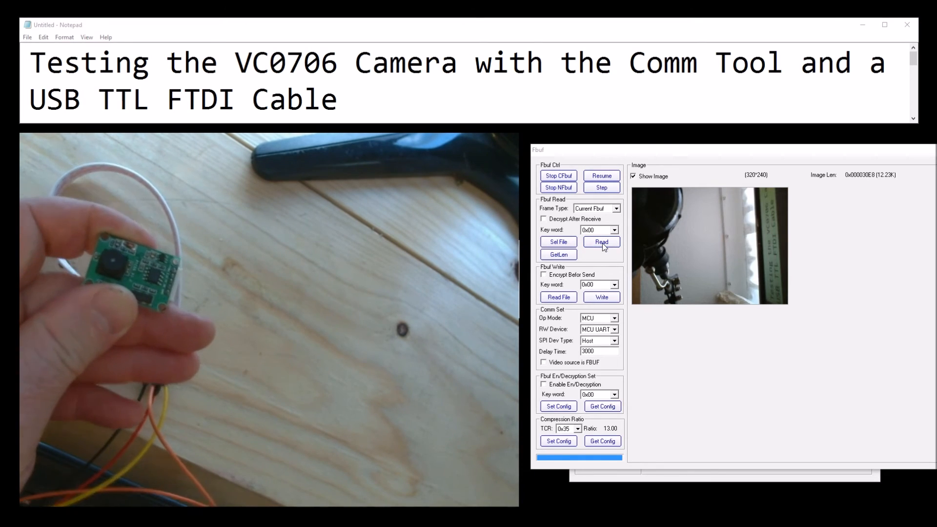
click(601, 187)
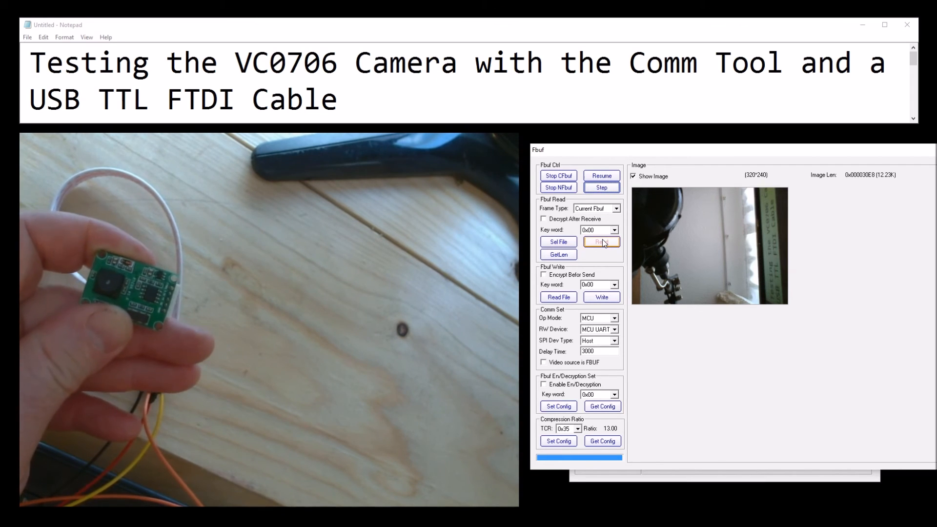
click(601, 242)
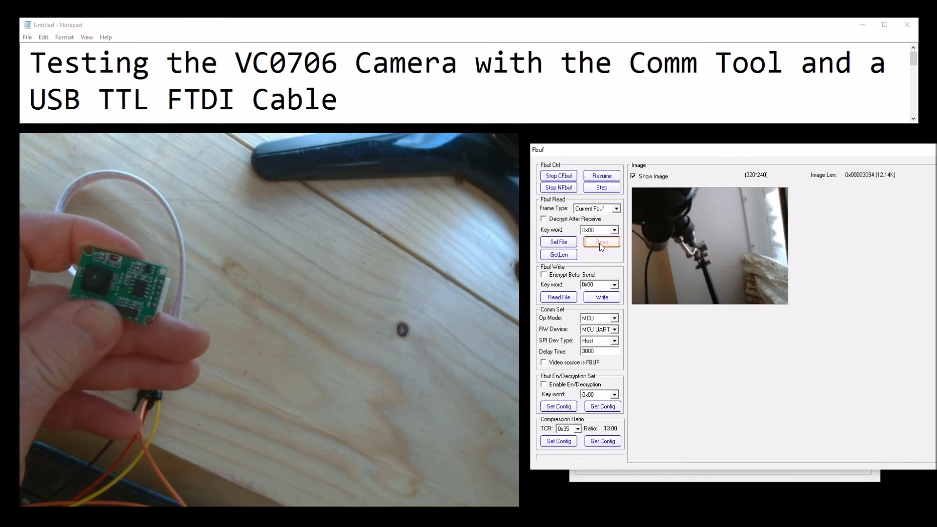
click(601, 242)
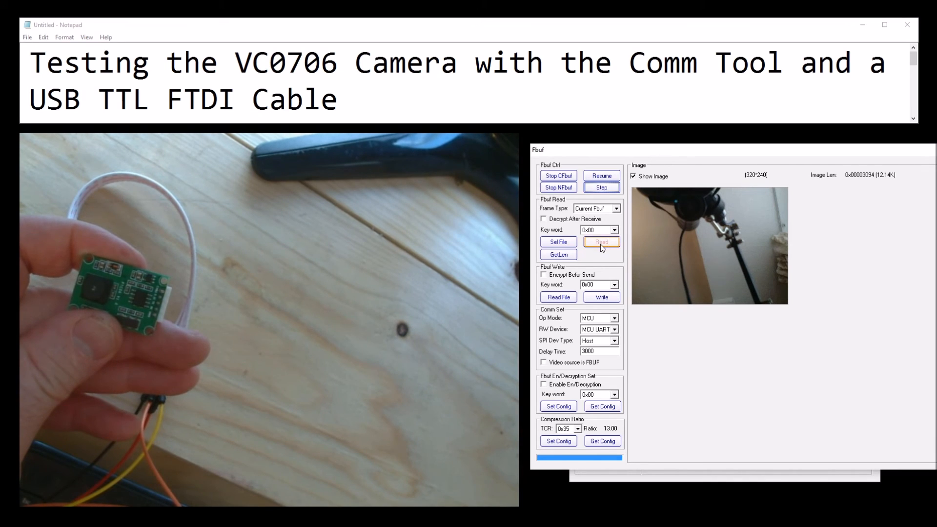
click(601, 242)
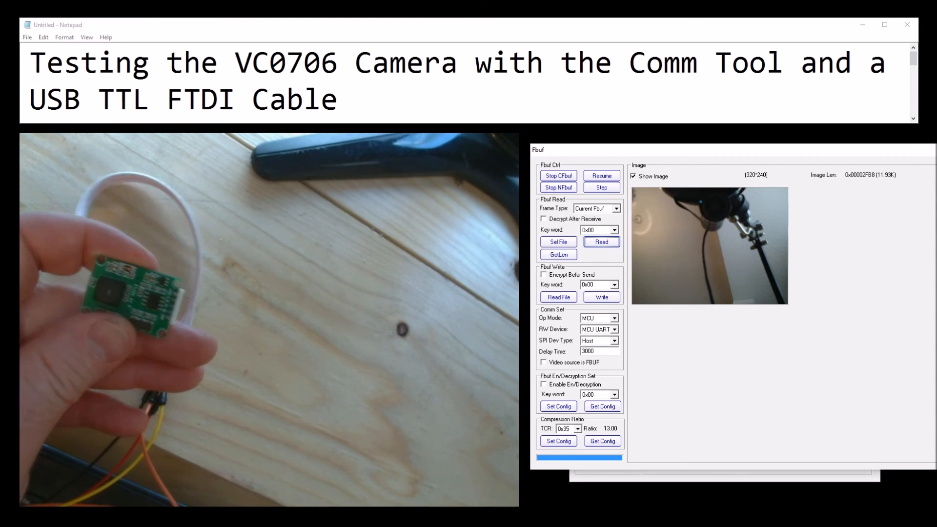
click(557, 297)
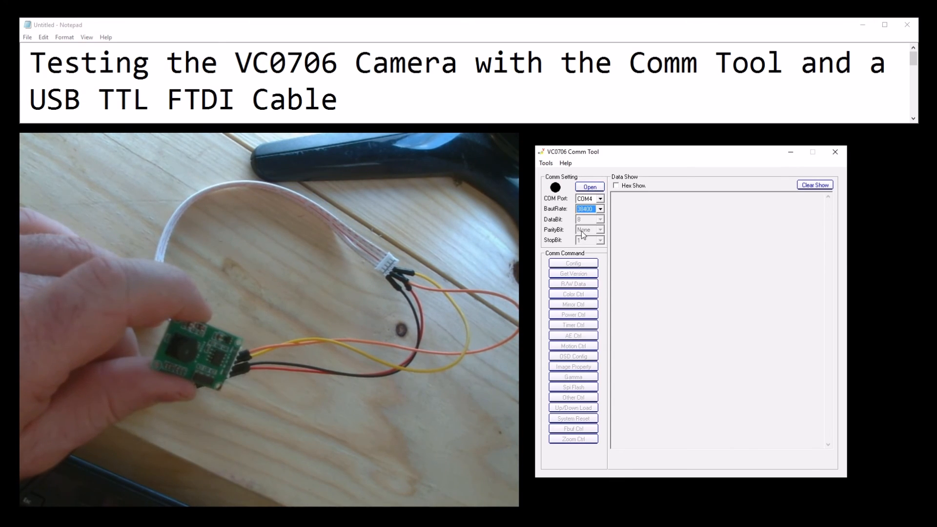
Step: Set BautRate to 115200, open COM4, and dismiss the VC0703 1.00 version message
click(600, 208)
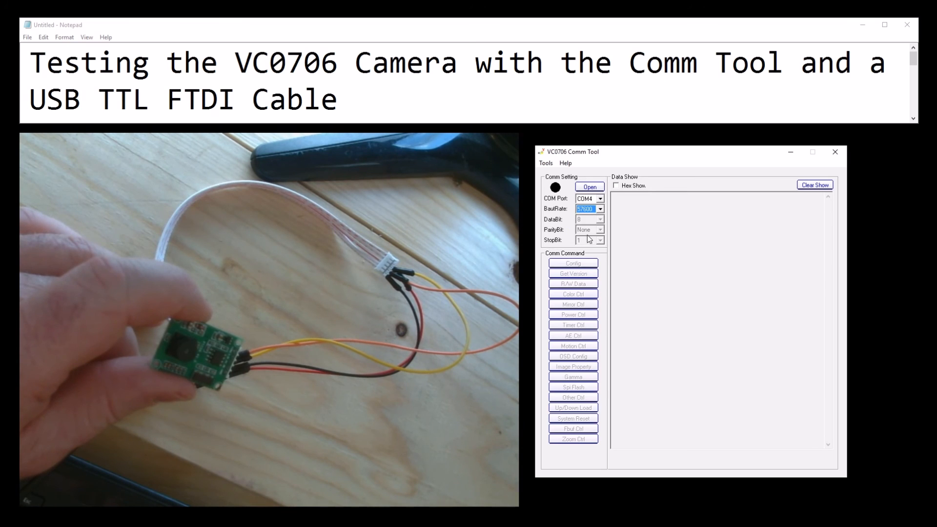
click(599, 208)
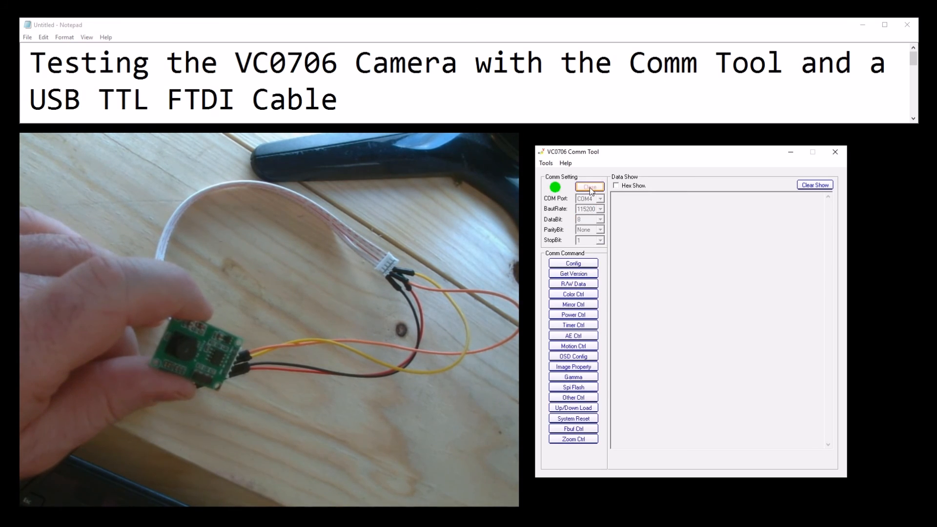
click(572, 273)
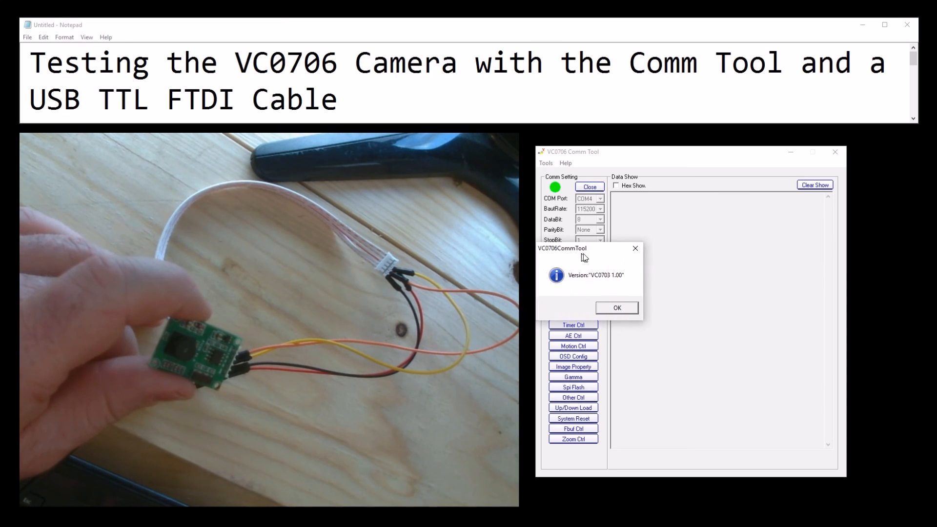
mouse_move(597, 283)
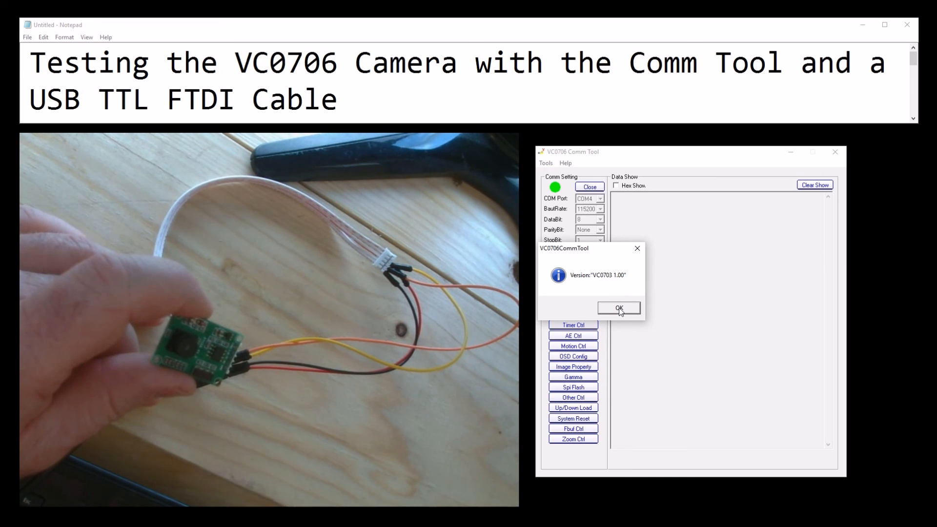
click(618, 309)
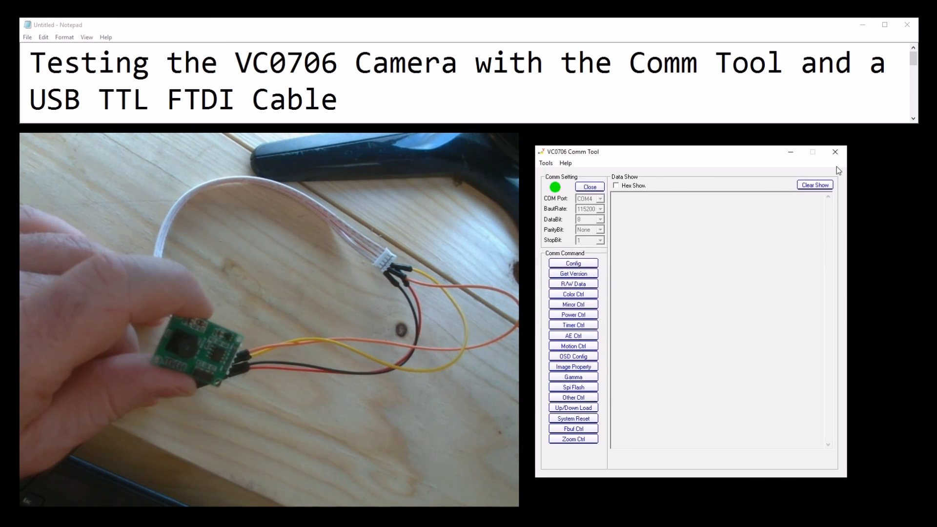